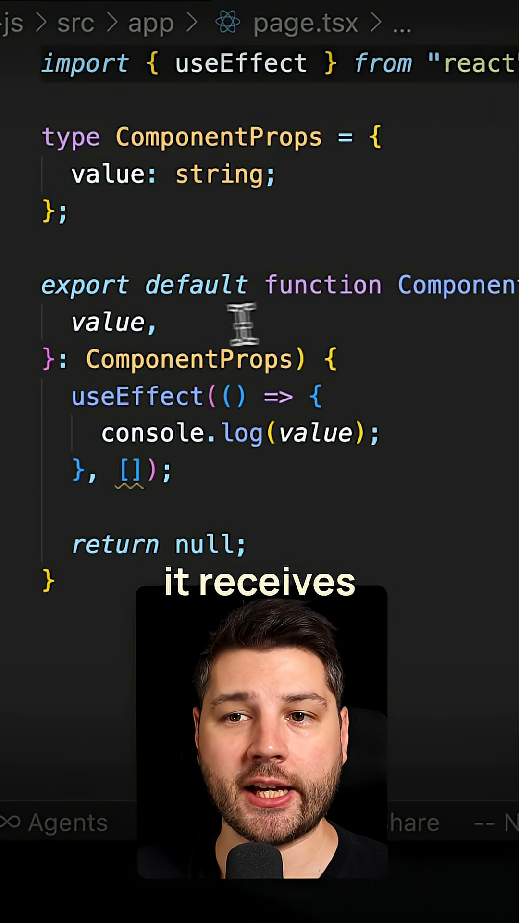
{"action": "mouse_move", "coordinate": [111, 337]}
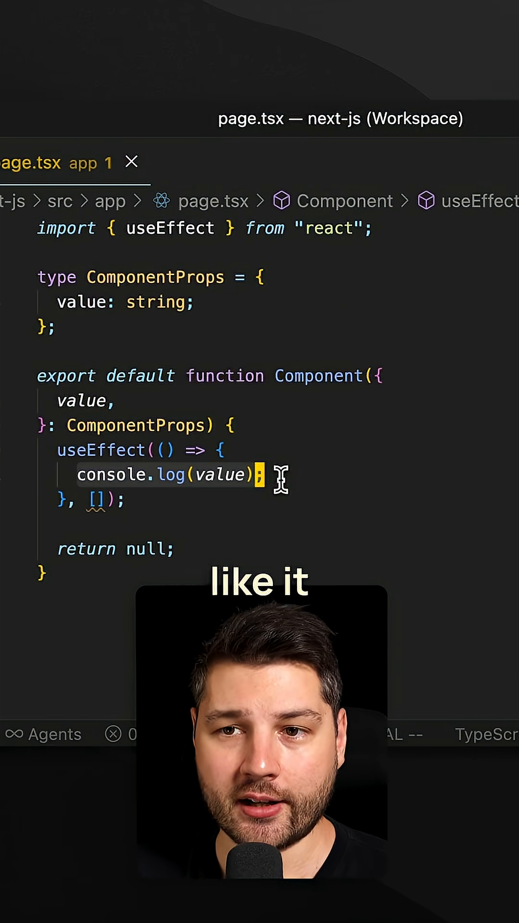
{"action": "mouse_move", "coordinate": [229, 473]}
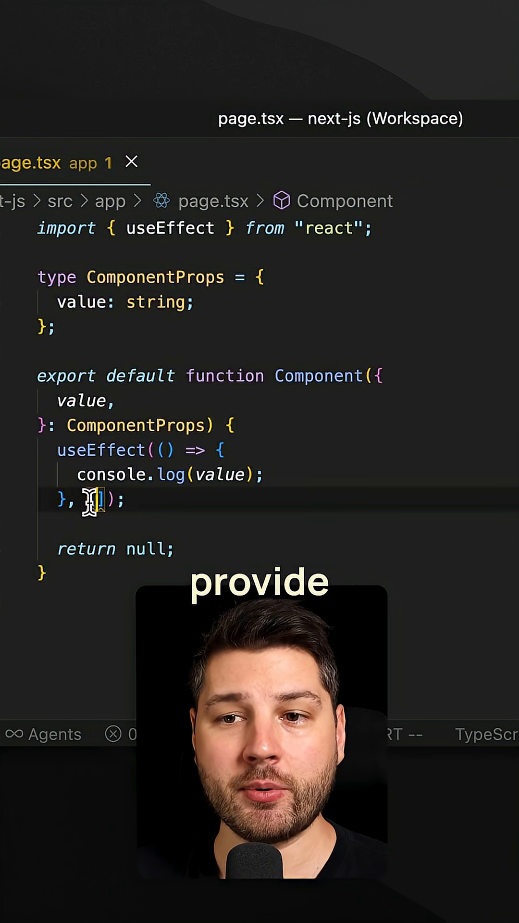
{"action": "type", "text": "value"}
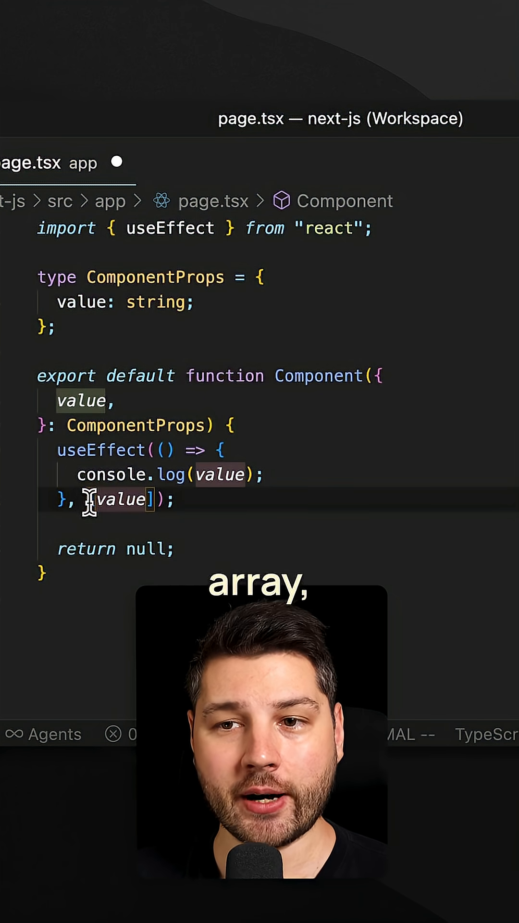
{"action": "mouse_move", "coordinate": [250, 521]}
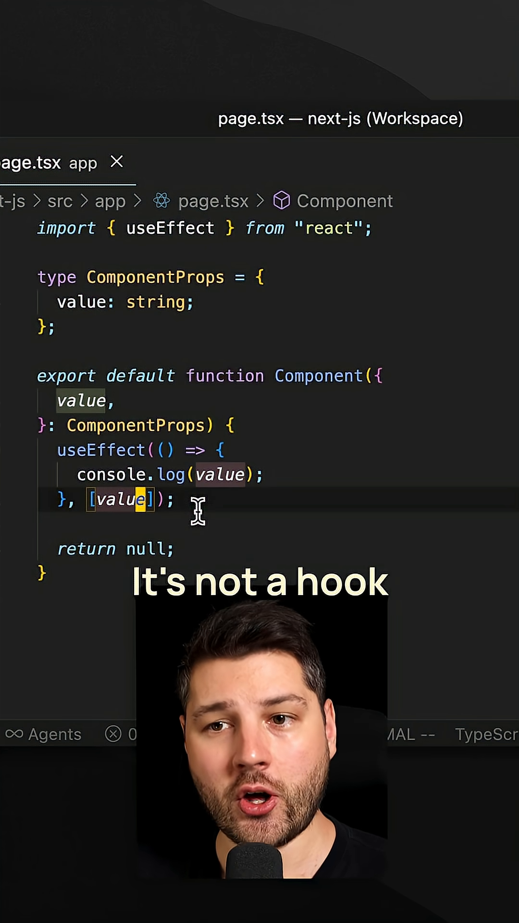
{"action": "mouse_move", "coordinate": [125, 450]}
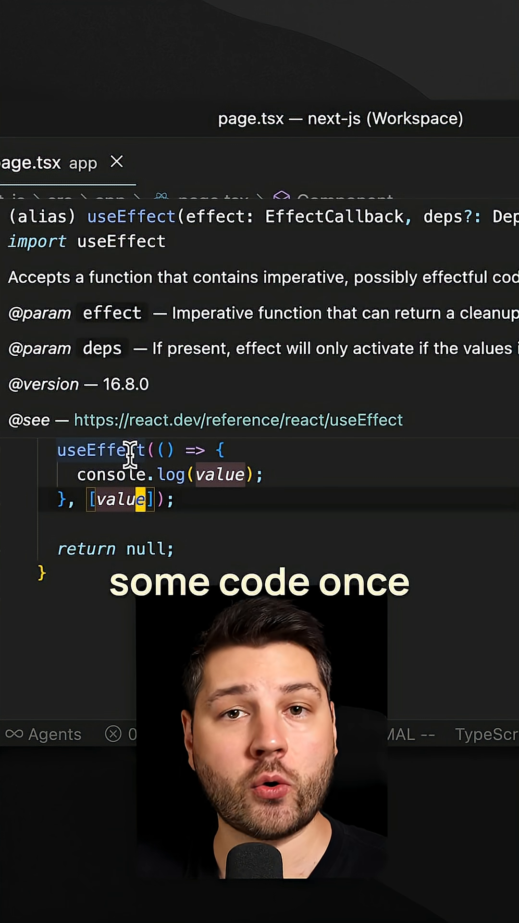